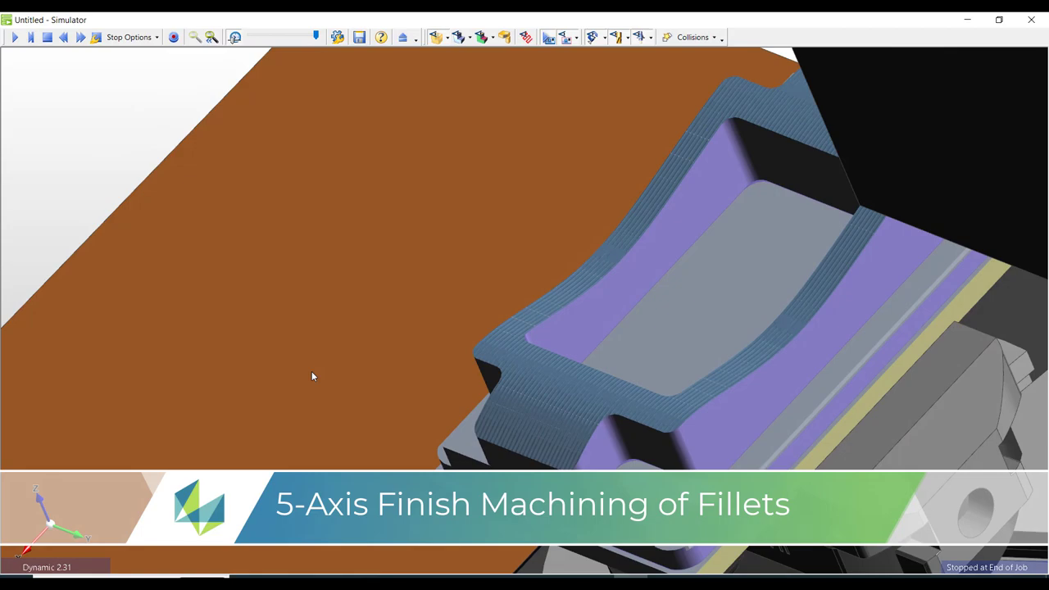
# Leave the Simulator and return to the Advanced Five Axis cycle's Parallel cuts surface-path settings.
pyautogui.click(480, 36)
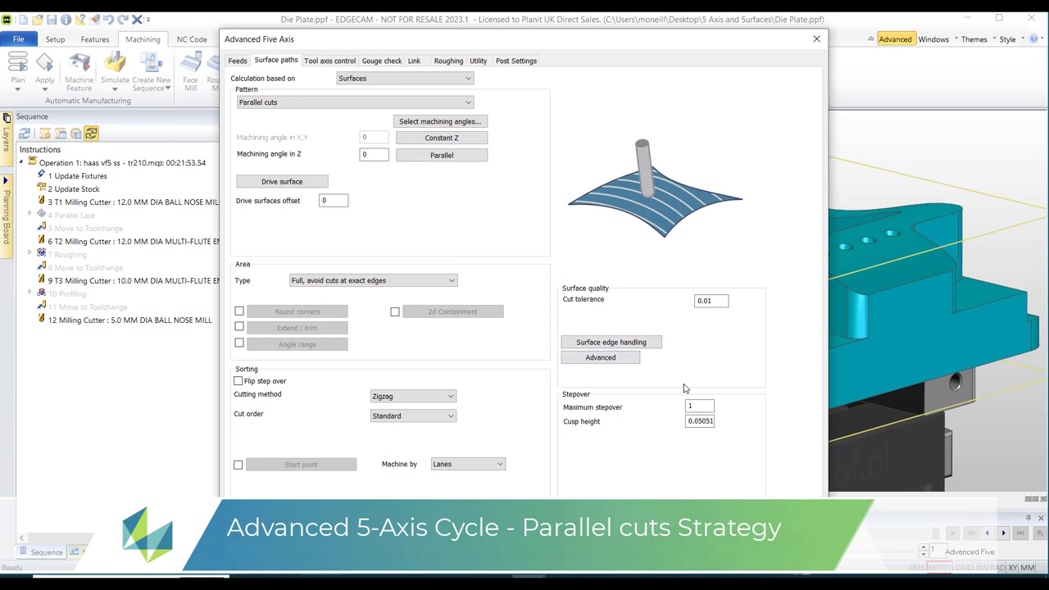
# Set the Retracts clearance plane to User defined and generate the Advanced Five Axis cycle.
pyautogui.click(329, 59)
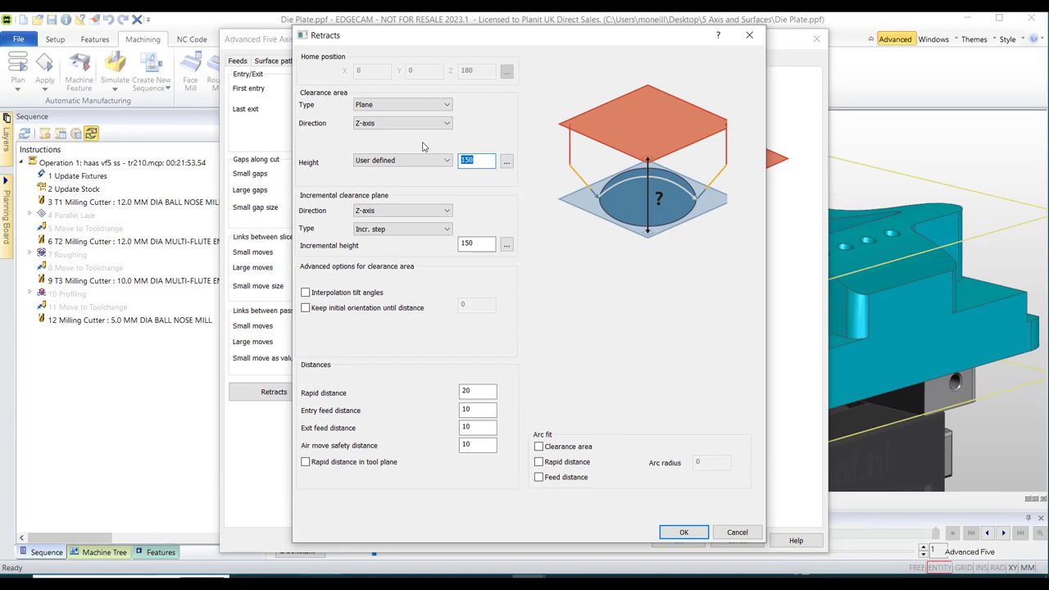
pyautogui.click(683, 531)
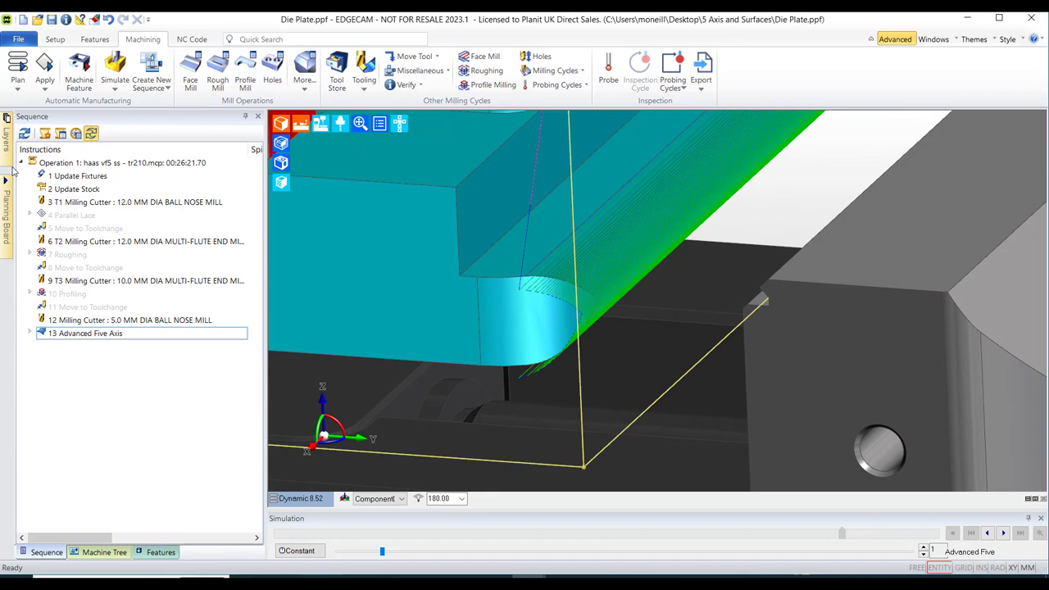
# Create a trimmed surface from the die plate's solid fillet face via Geometry > Surface.
pyautogui.click(95, 39)
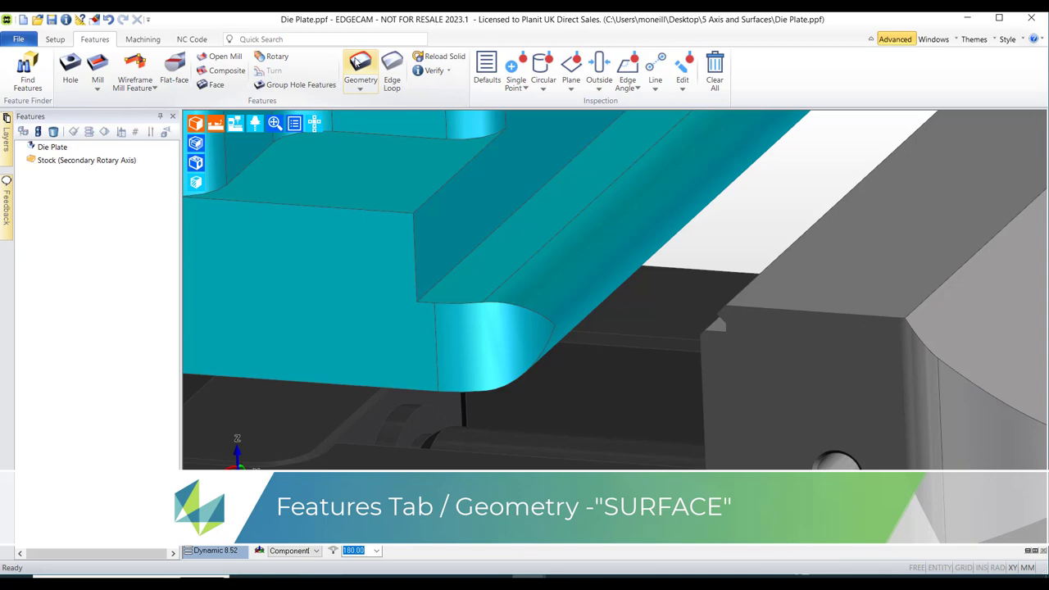
pyautogui.click(360, 68)
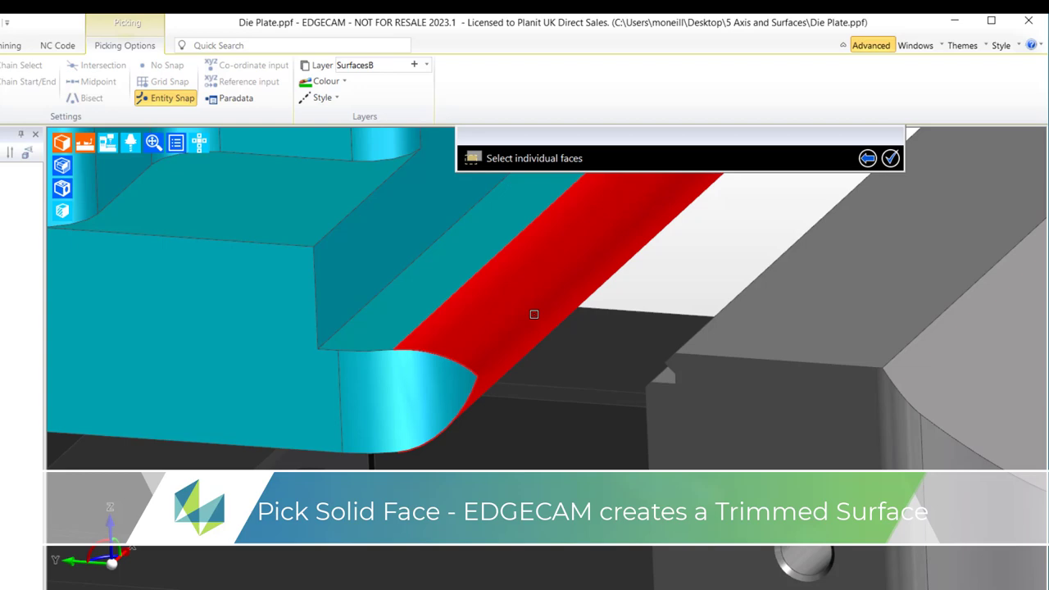
pyautogui.rightClick(53, 220)
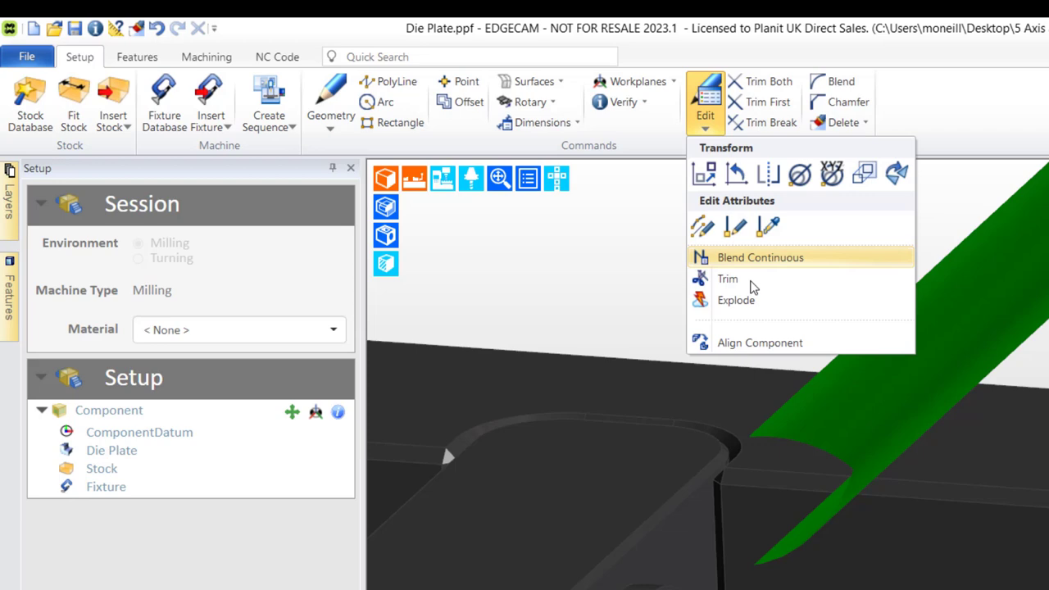
# Edit the new fillet surface with the Setup Edit tools and return to the plate view.
pyautogui.click(734, 300)
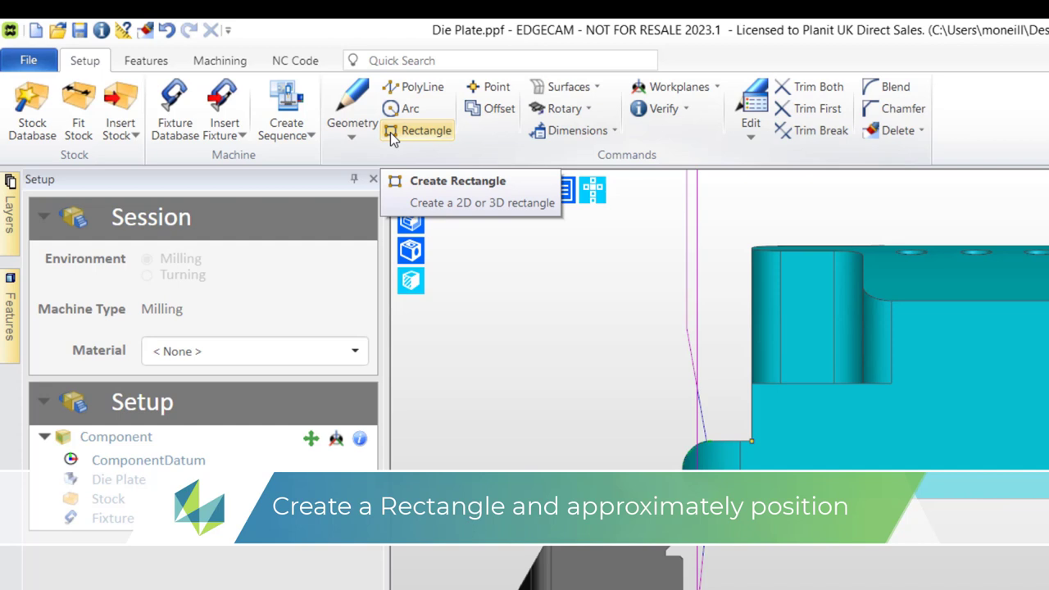
# Start a rectangle around the fillet end for 2D containment projected along the X axis.
pyautogui.click(426, 131)
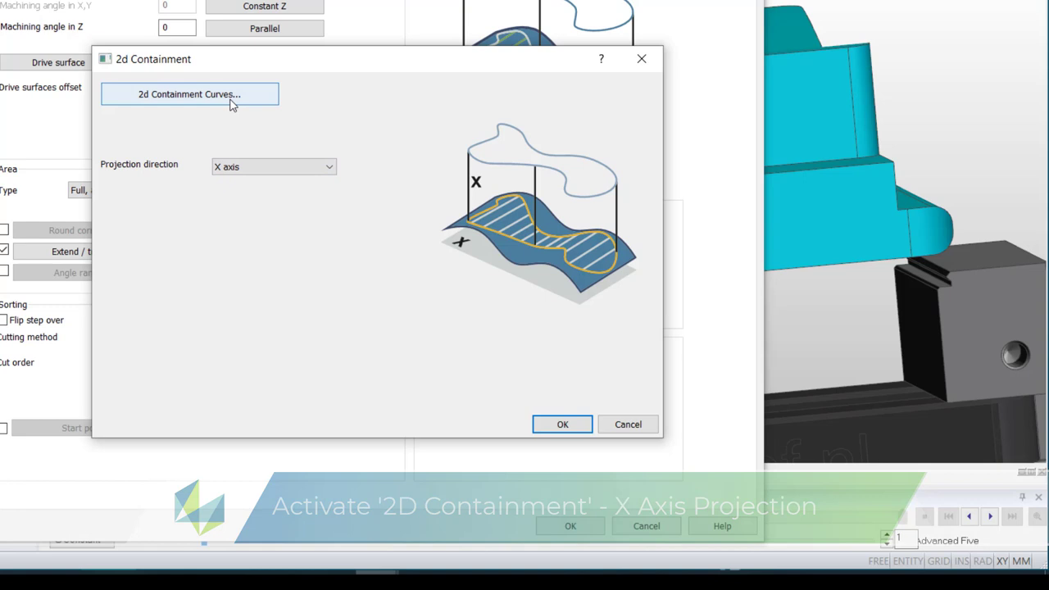
# Chain the rectangle as the 2D containment curve boundary for the five-axis cycle.
pyautogui.click(190, 94)
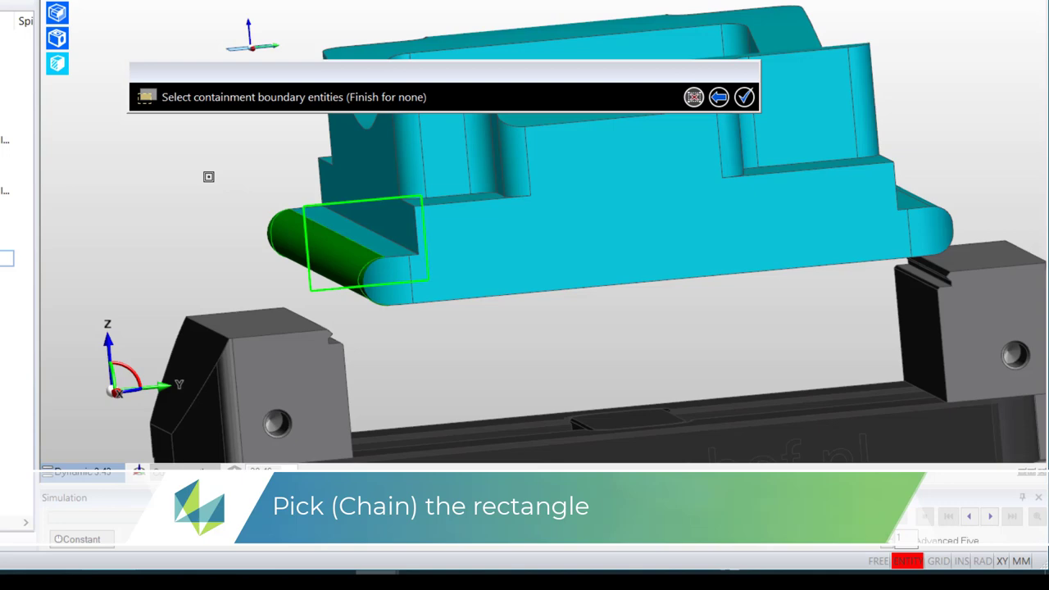
pyautogui.click(744, 96)
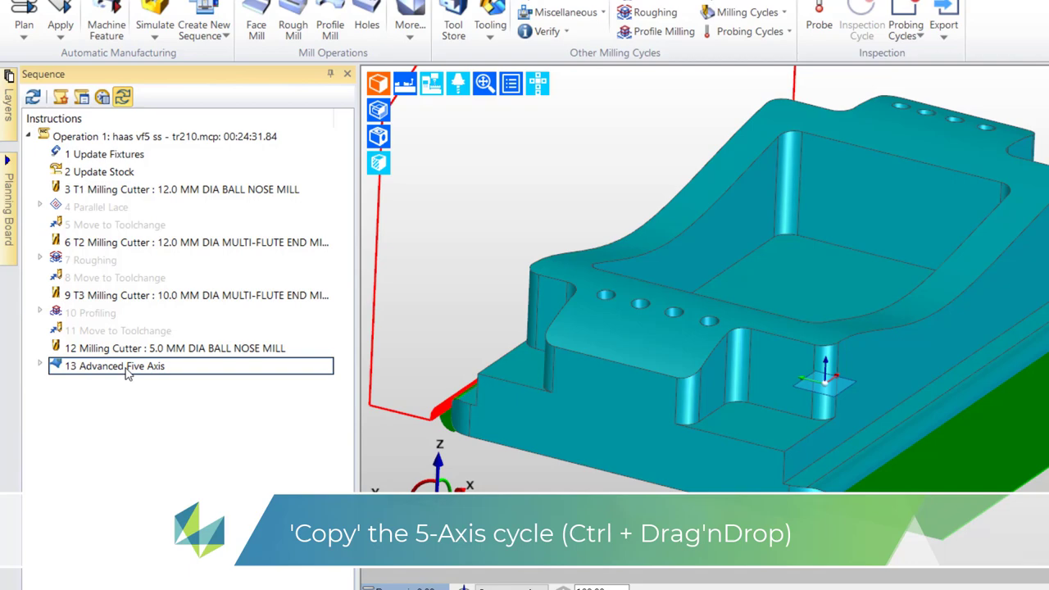
# Edit the copied Advanced Five Axis cycle and go to its Gouge check settings.
pyautogui.doubleClick(127, 365)
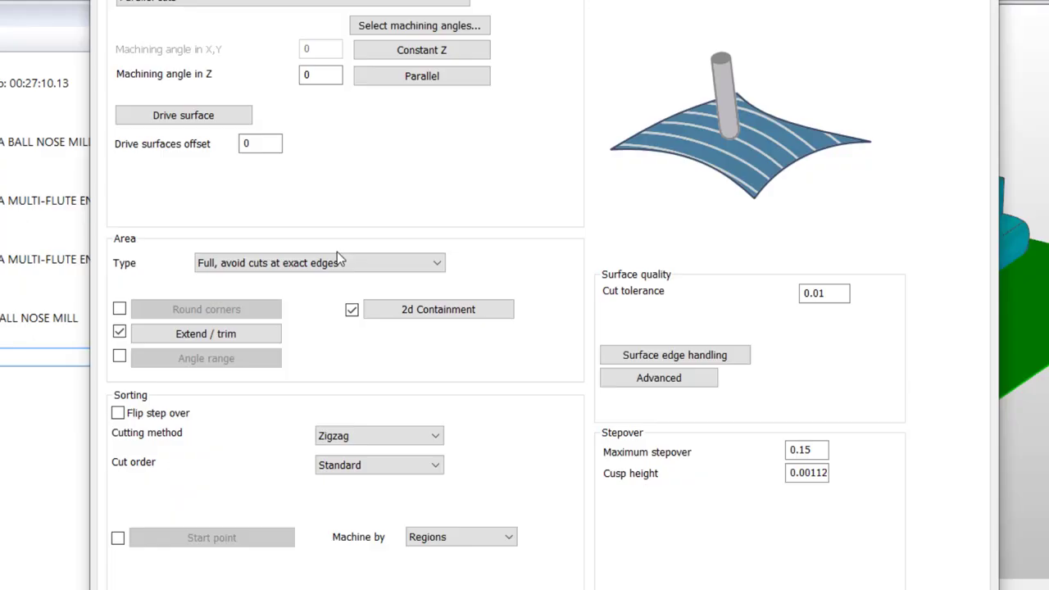
pyautogui.click(184, 115)
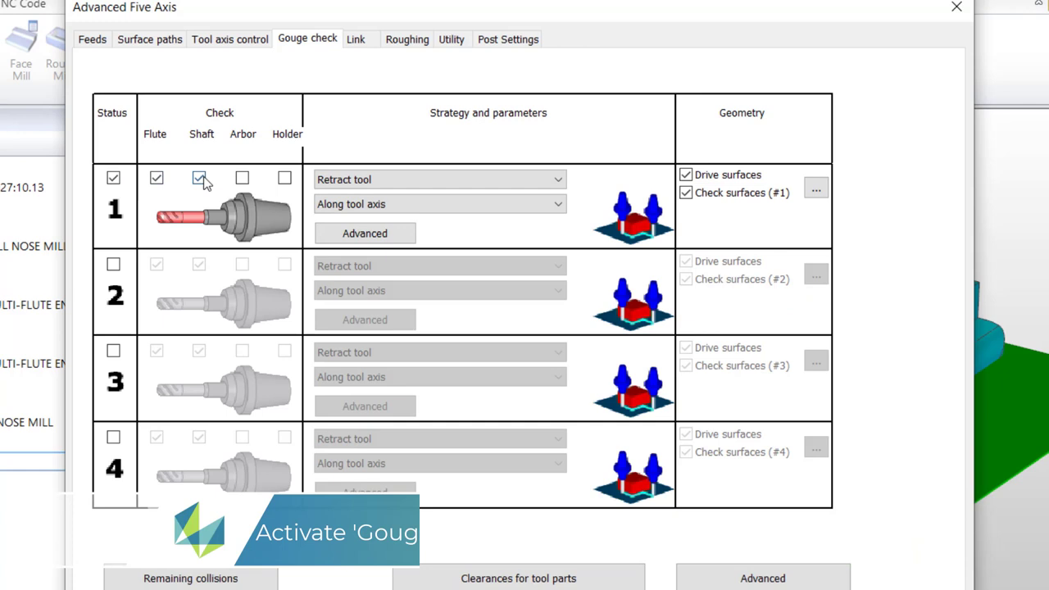
# Gouge-check flute and shaft against the check surface, stopping toolpath calculation on collision, and confirm.
pyautogui.click(439, 179)
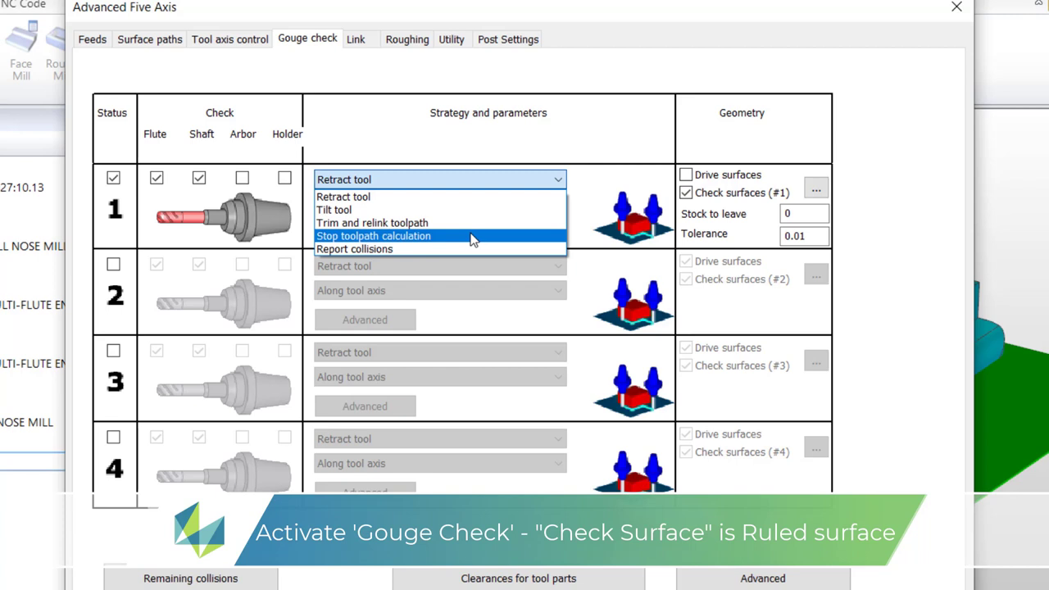
pyautogui.click(373, 236)
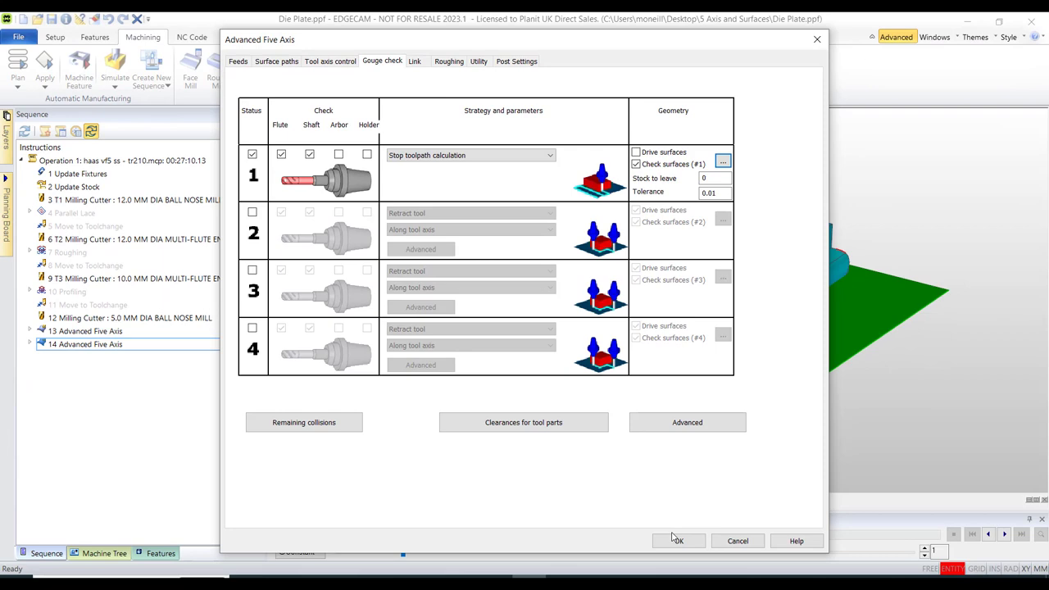
pyautogui.click(678, 540)
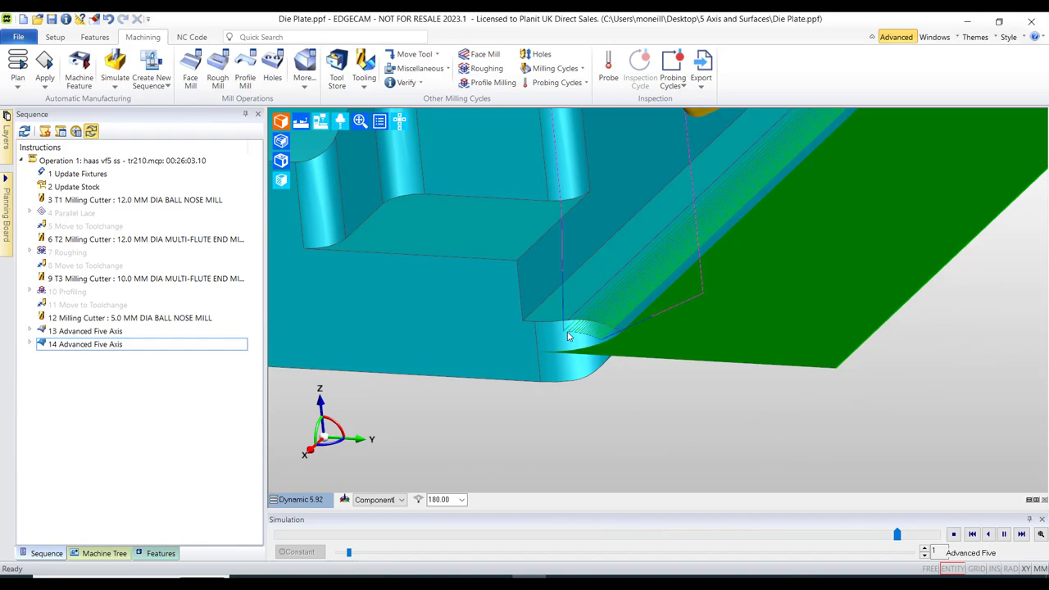
# Translate the check surface by Z = -5 and regenerate the 14 Advanced Five Axis cycle.
pyautogui.click(56, 36)
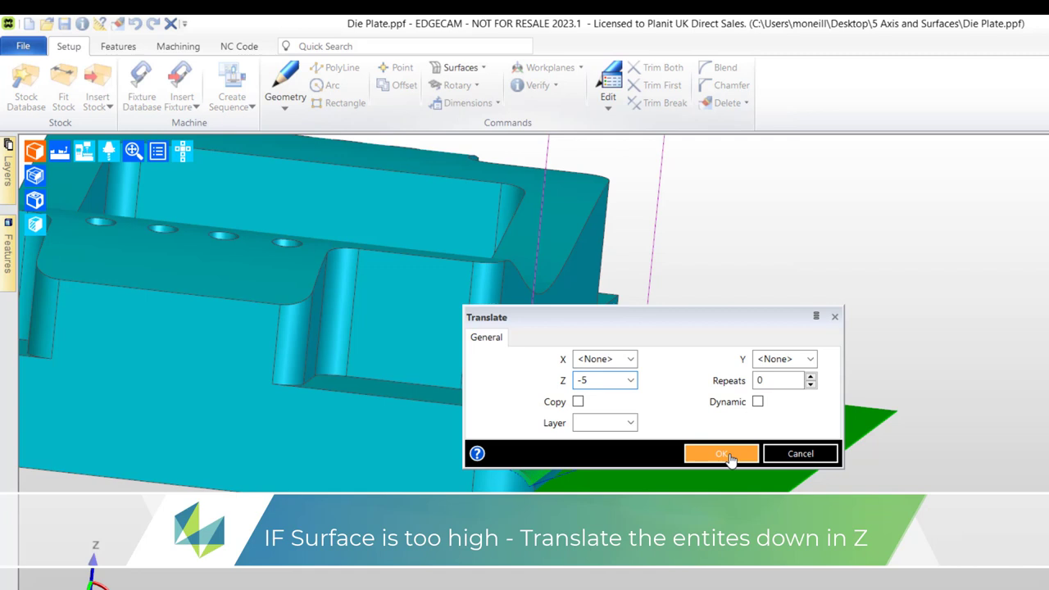
pyautogui.click(721, 452)
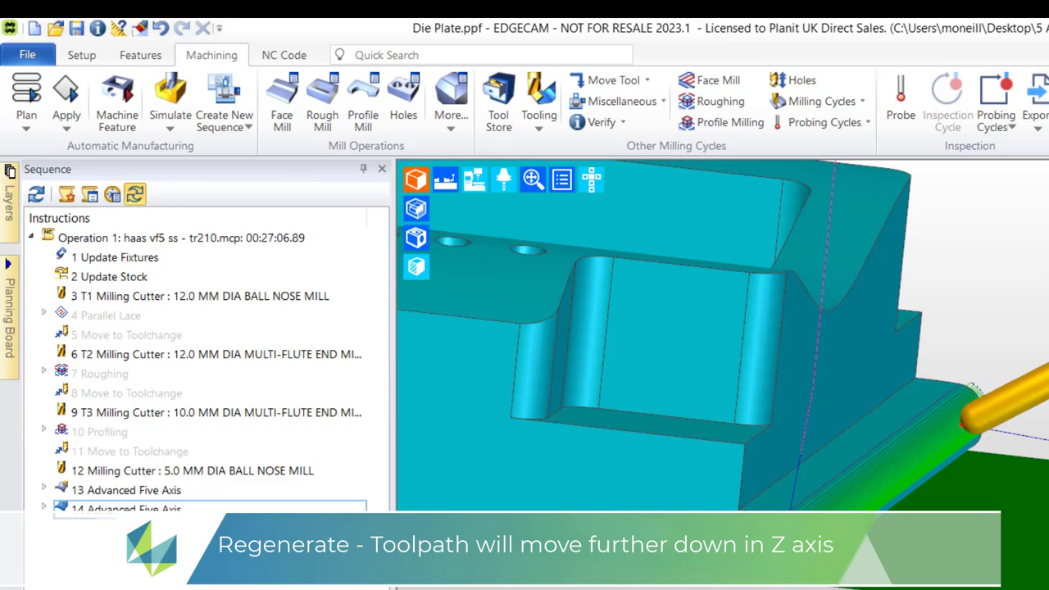
# Launch Simulate Machining to verify the five-axis fillet finishing toolpaths.
pyautogui.click(171, 98)
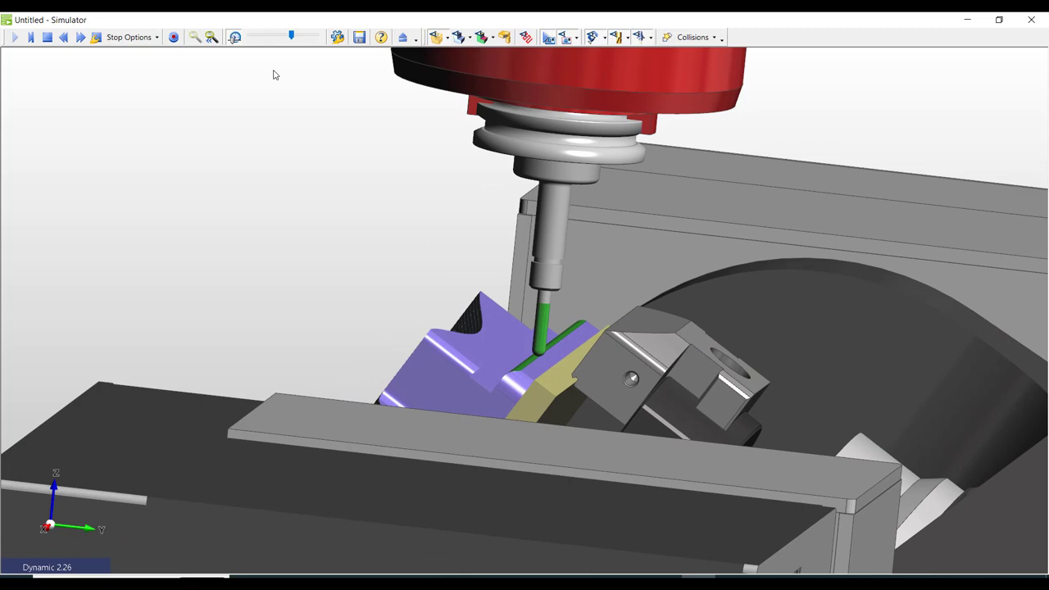